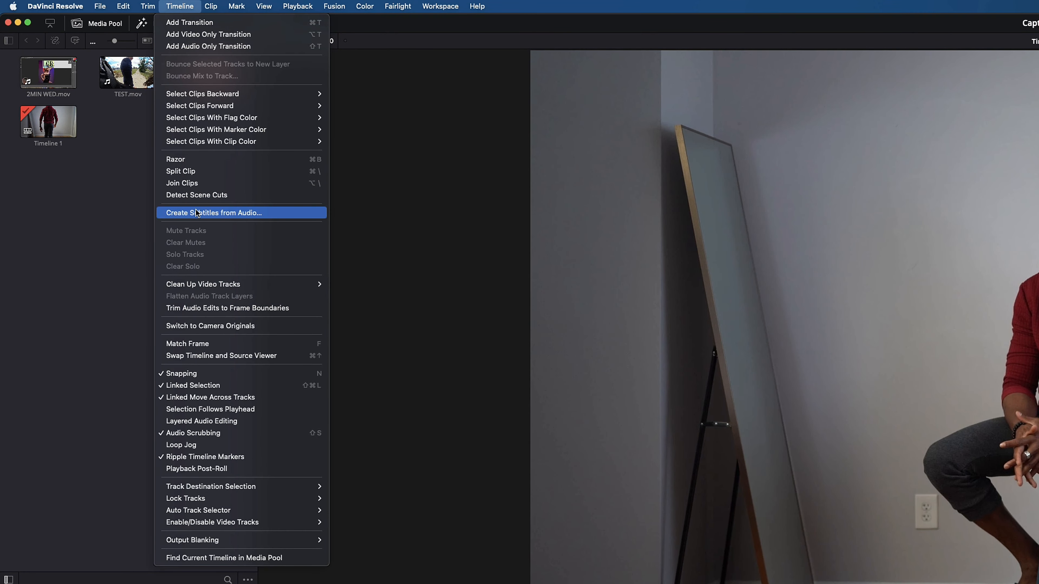
mouse_move(255, 214)
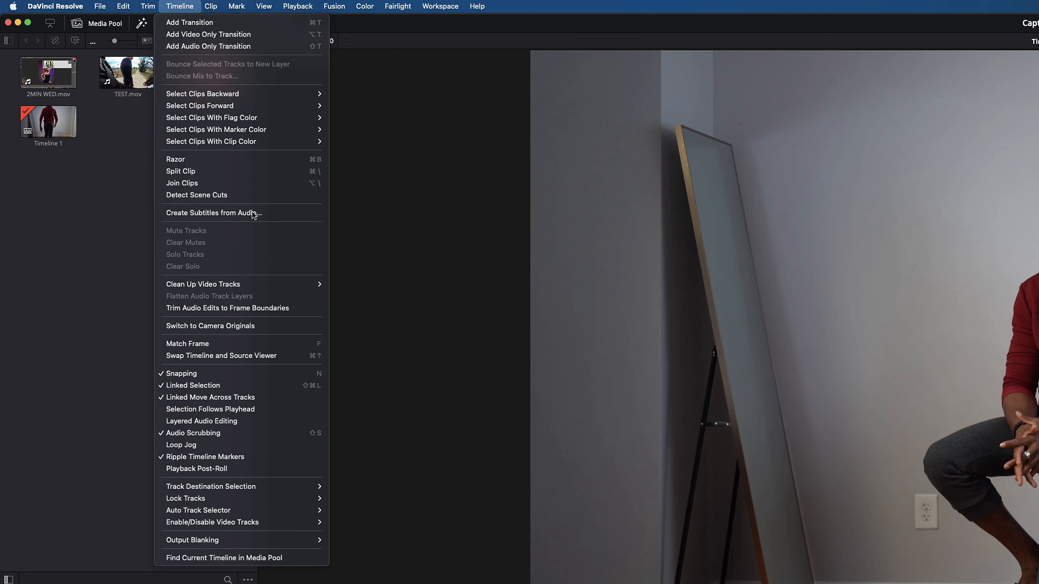
Bring up Create Subtitles from Audio with English, default caption preset and 42 characters per line
left_click(213, 212)
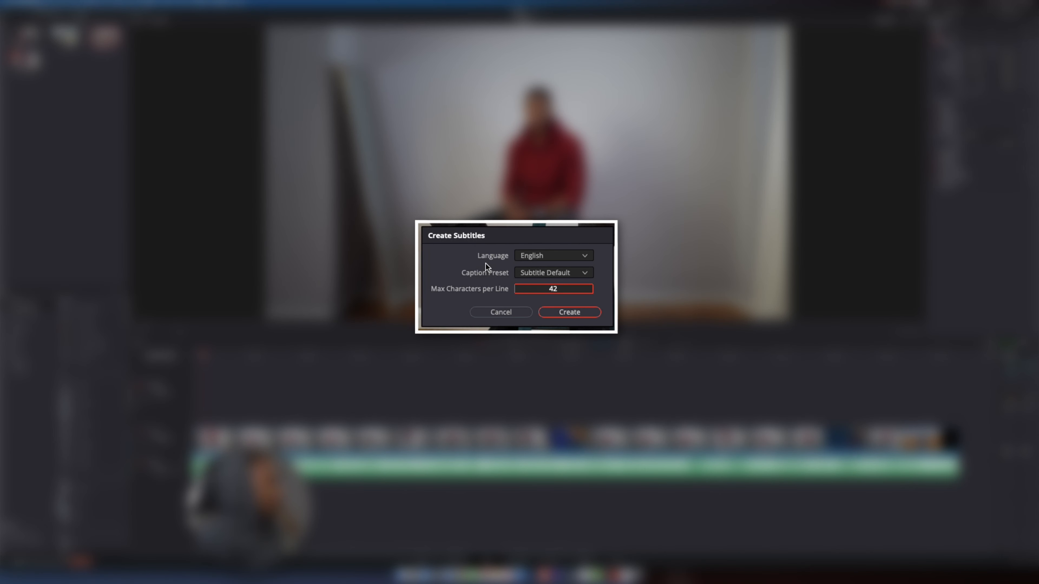
mouse_move(441, 303)
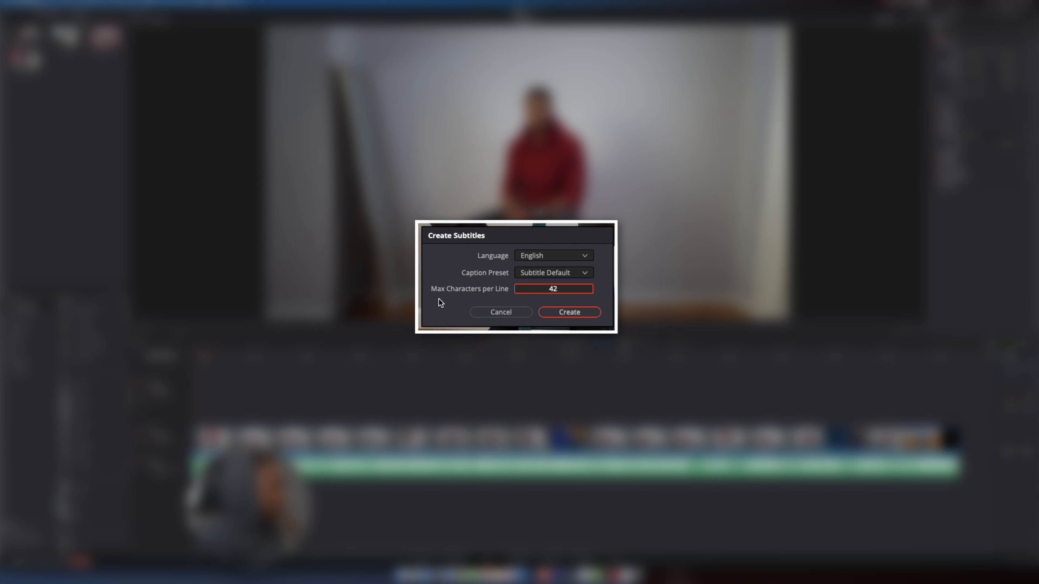
mouse_move(567, 301)
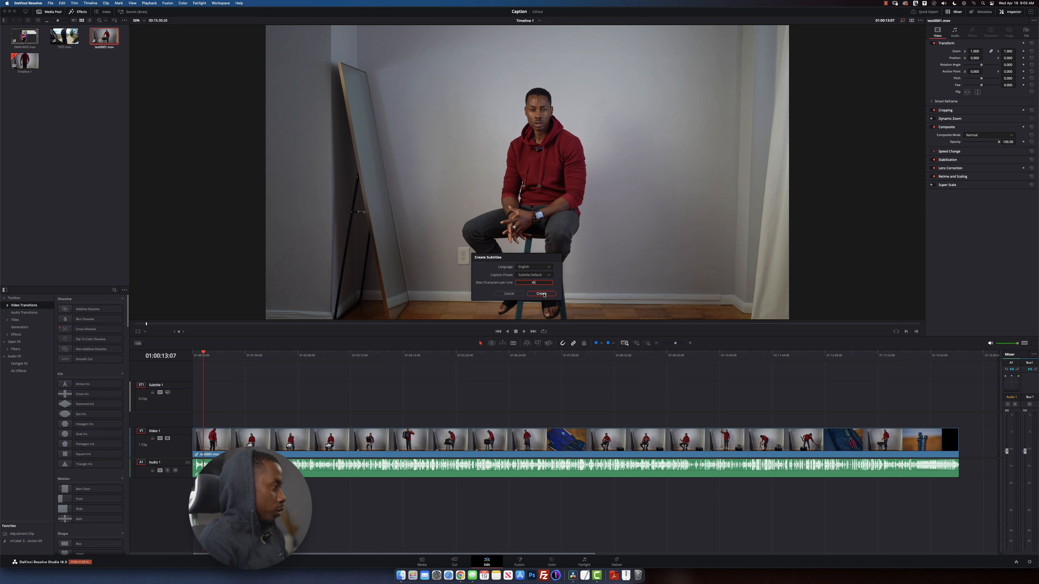
Create the Subtitle 1 track of caption clips from the timeline's speech
left_click(541, 293)
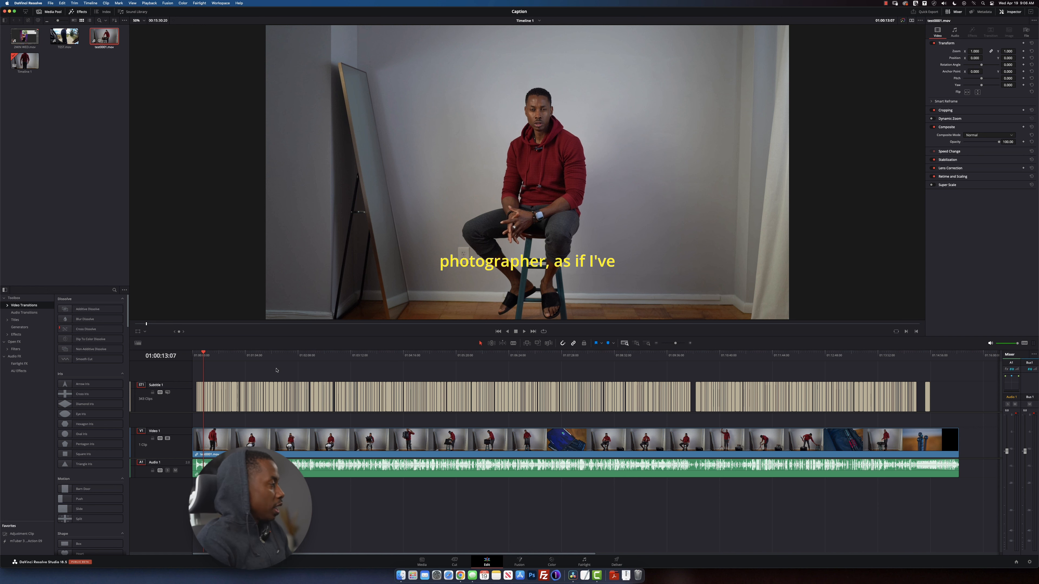
Play the timeline from the start to preview the captions over the video
left_click(486, 355)
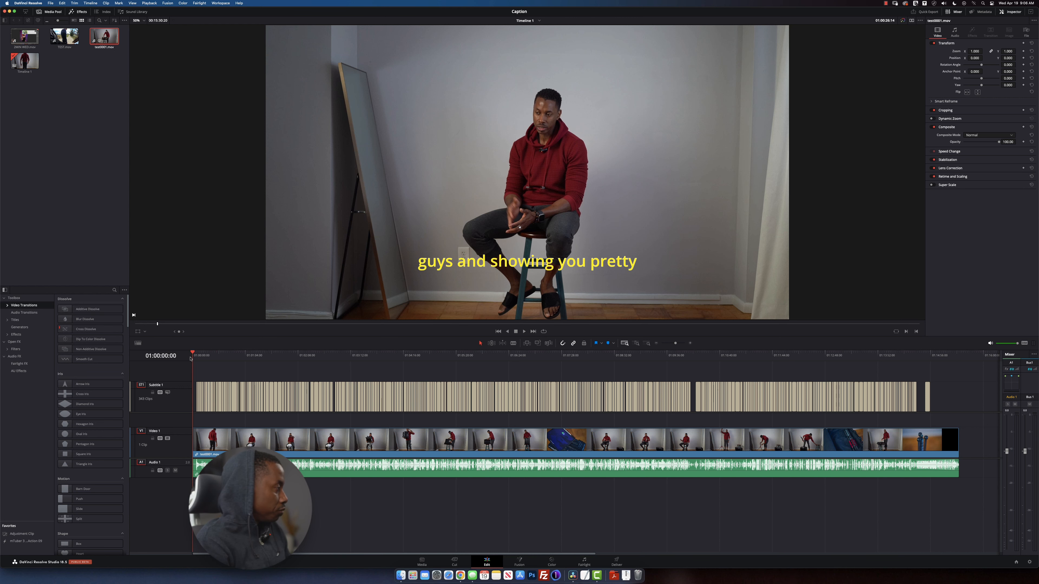
left_click(524, 331)
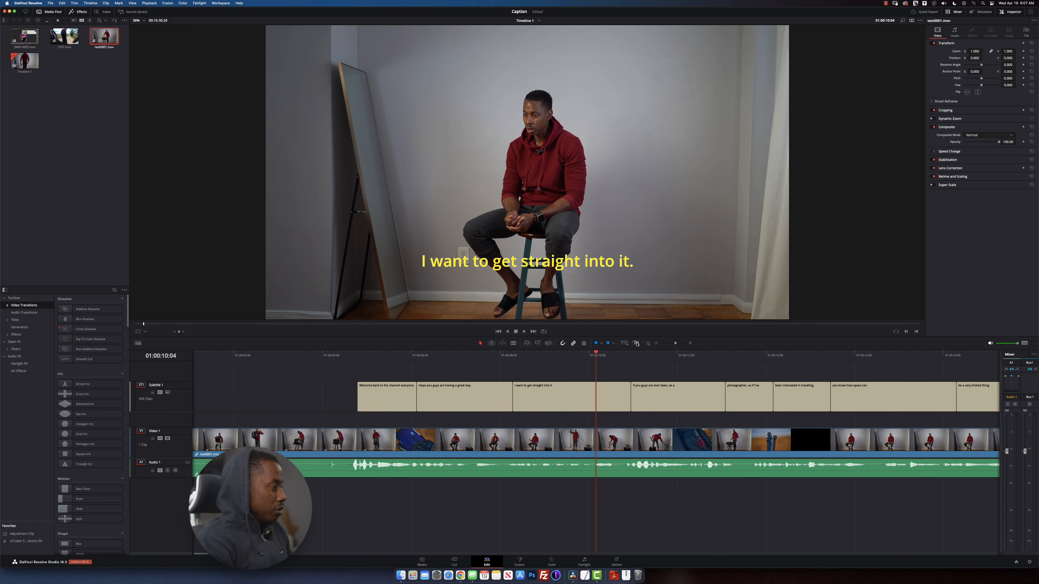
Select the caption "I want to get straight into it.", enable Customize Caption and set its colour to near-white
left_click(553, 395)
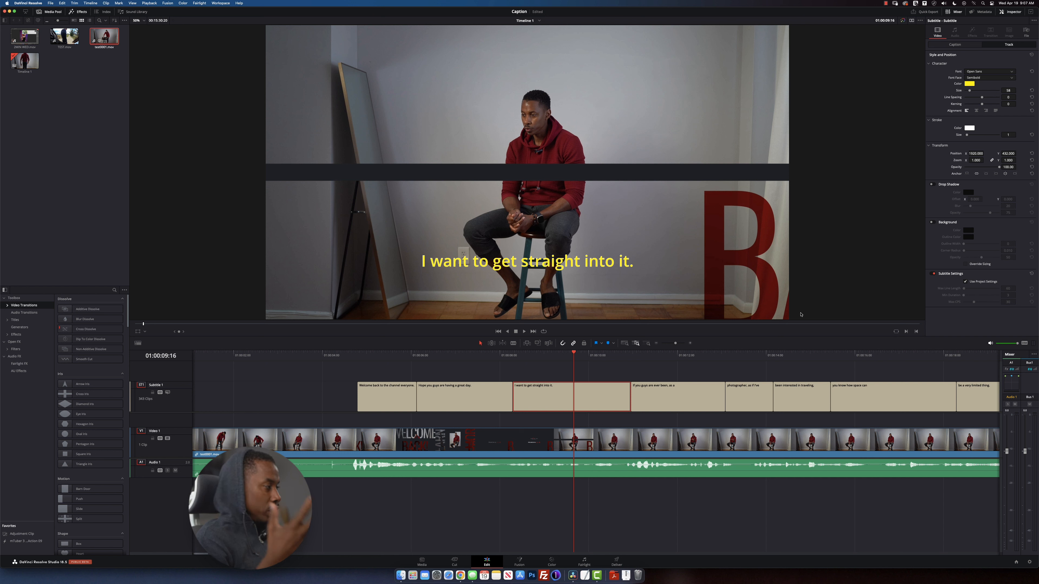
mouse_move(575, 401)
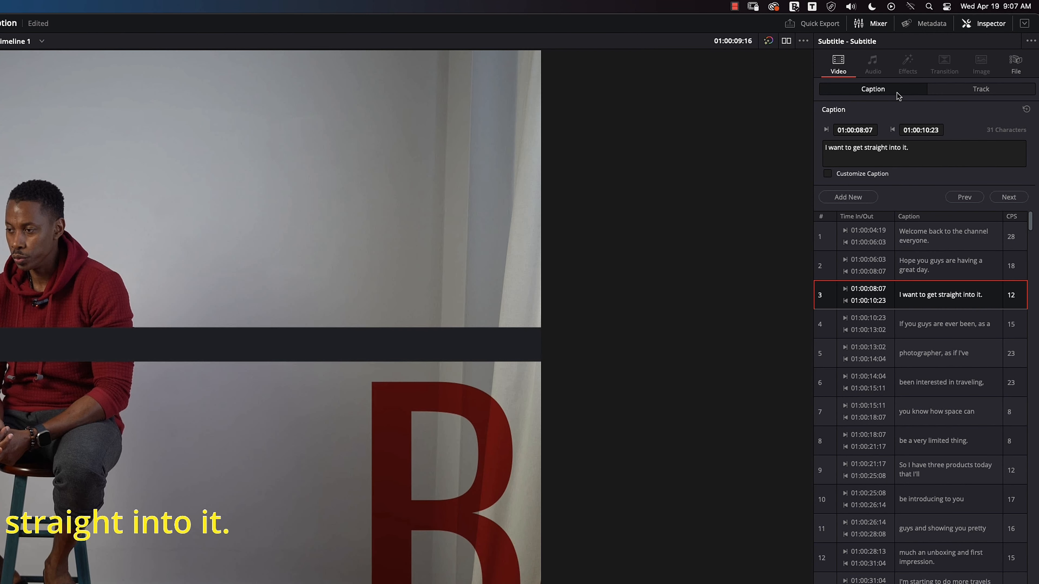
mouse_move(898, 96)
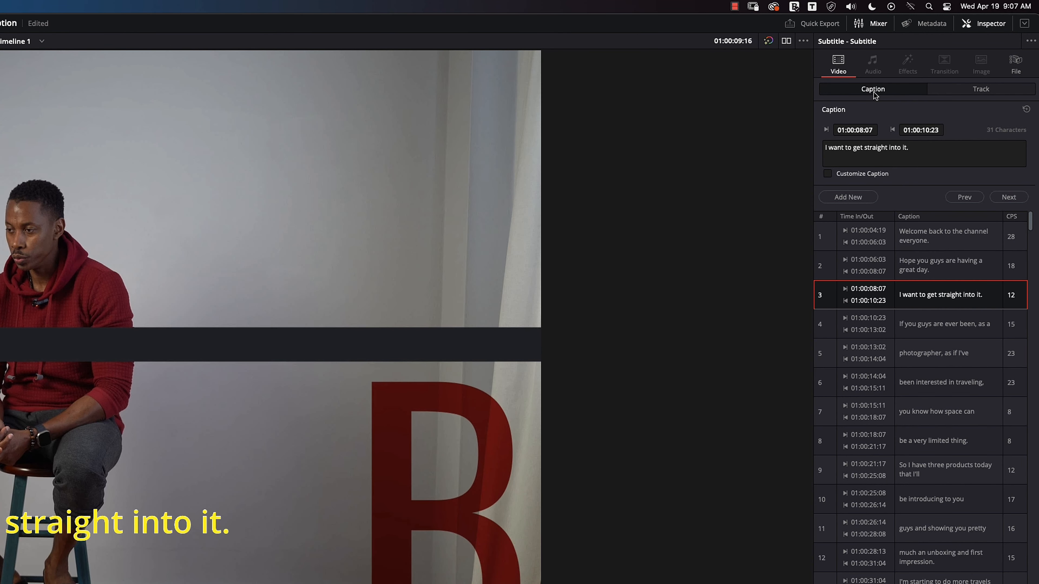
mouse_move(825, 224)
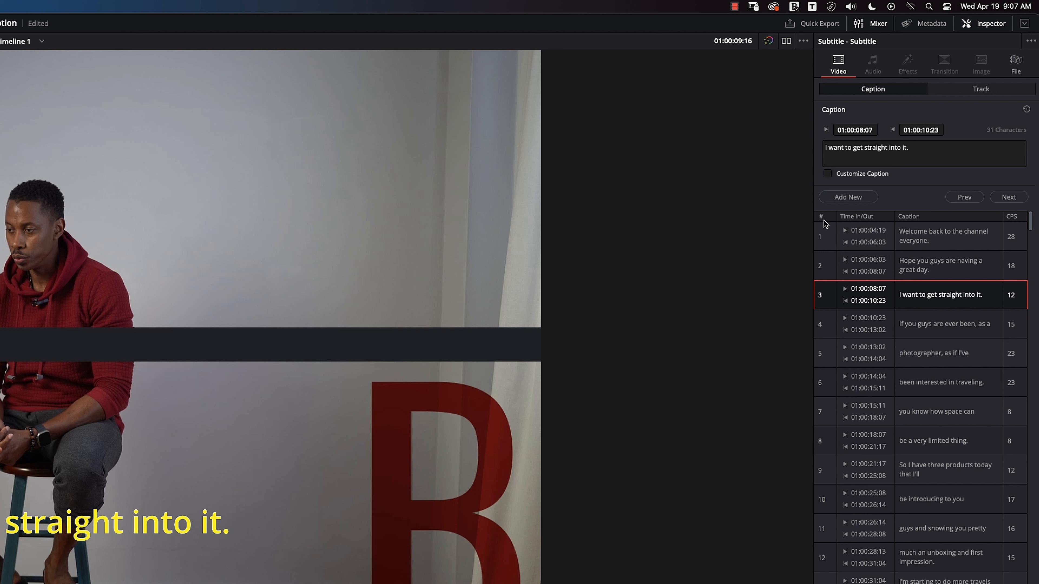
mouse_move(832, 180)
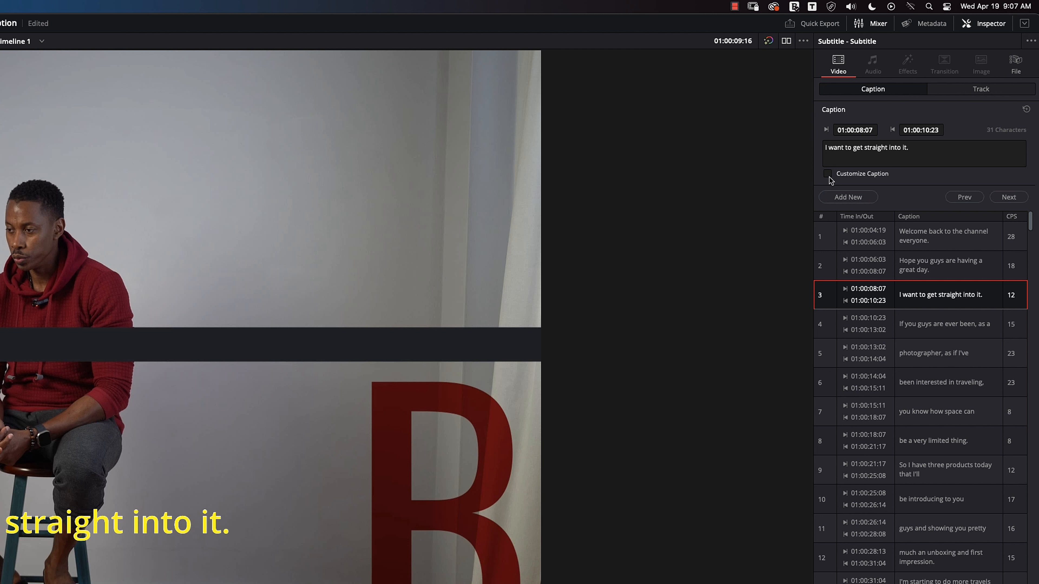
left_click(827, 173)
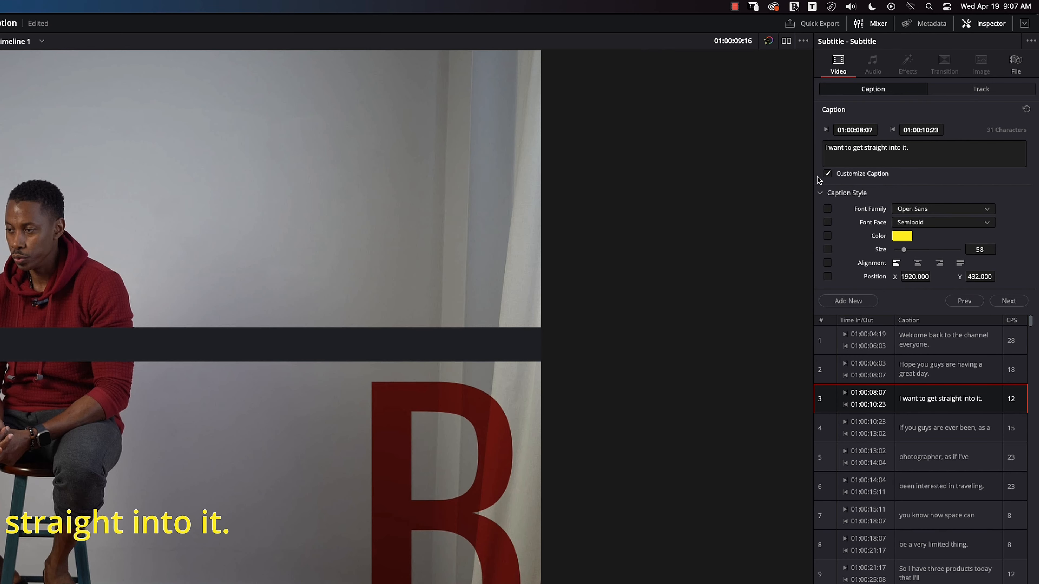
left_click(902, 236)
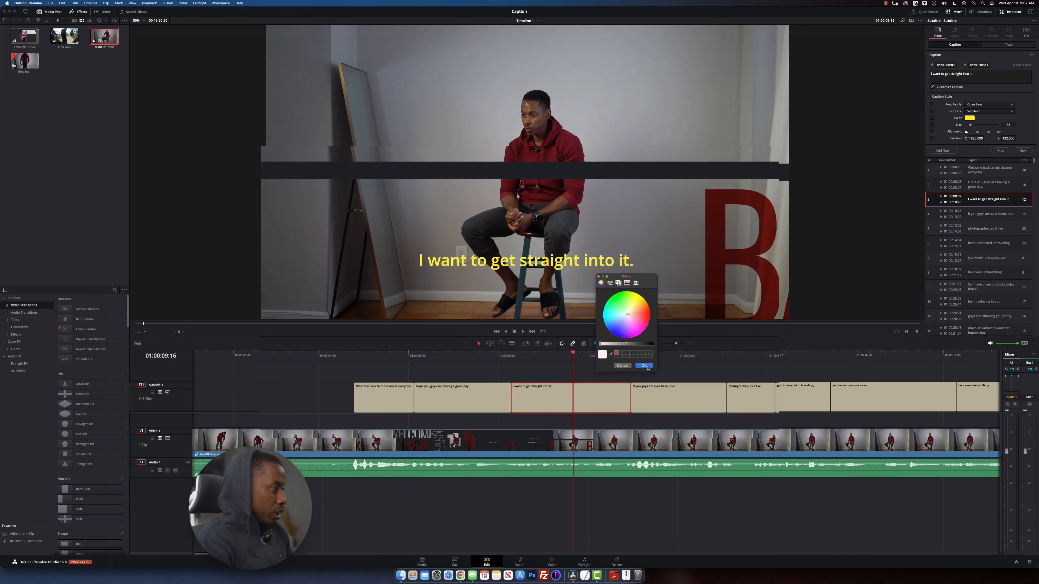
left_click(643, 366)
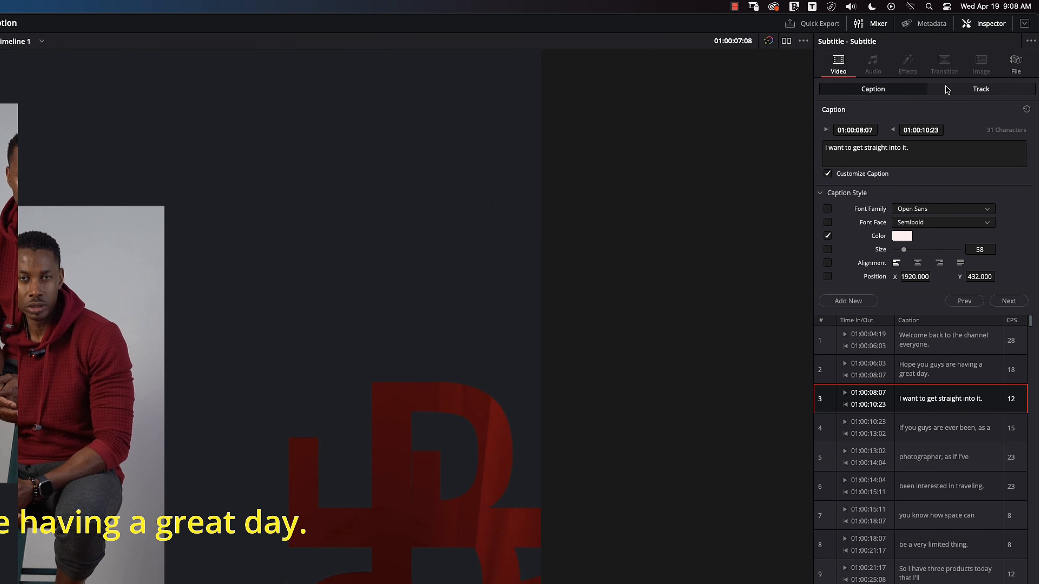
Set the track-wide Character colour to white so all captions appear white
left_click(981, 88)
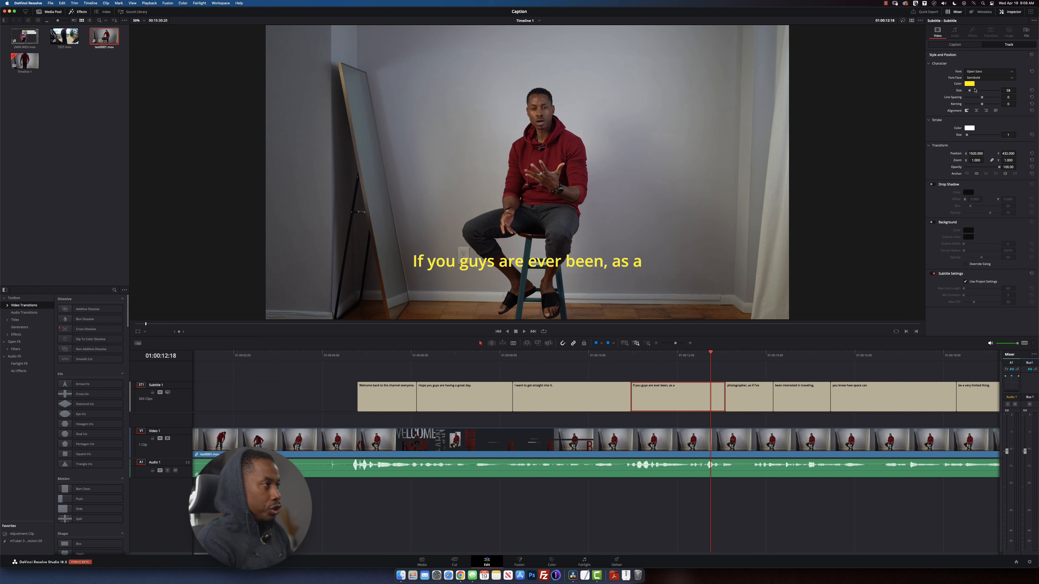
left_click(969, 83)
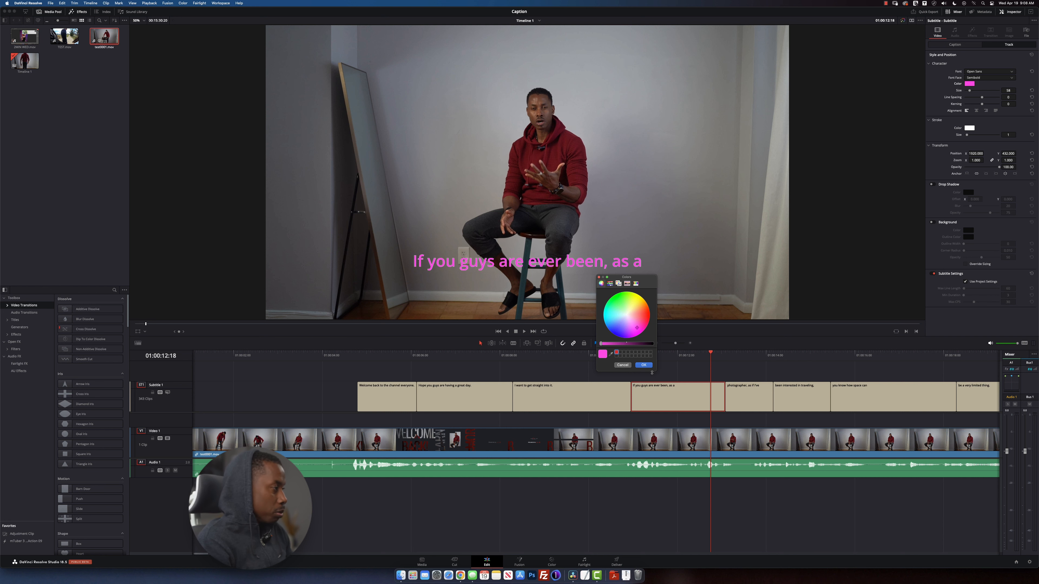
left_click(643, 365)
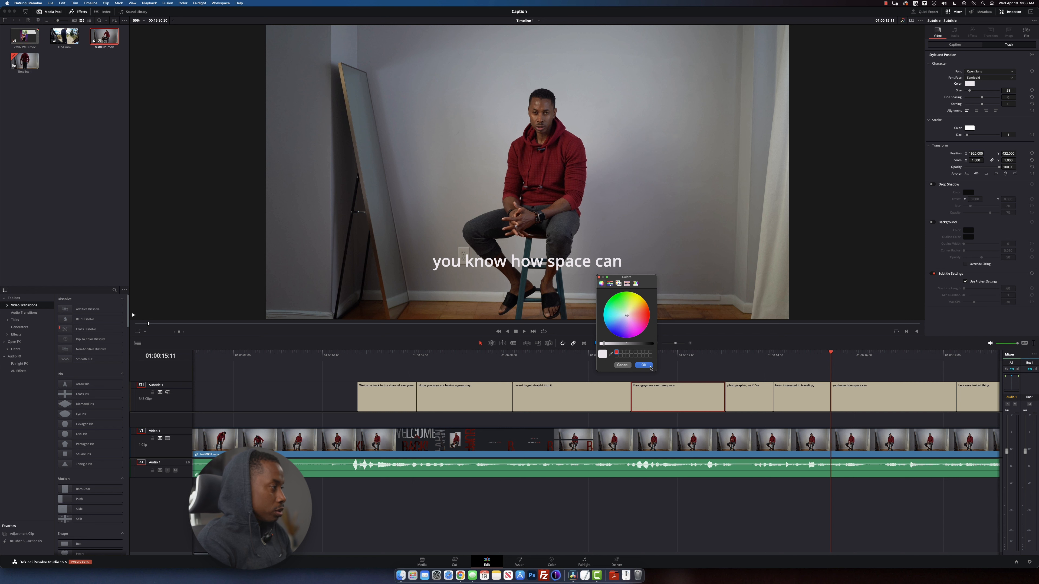
left_click(642, 365)
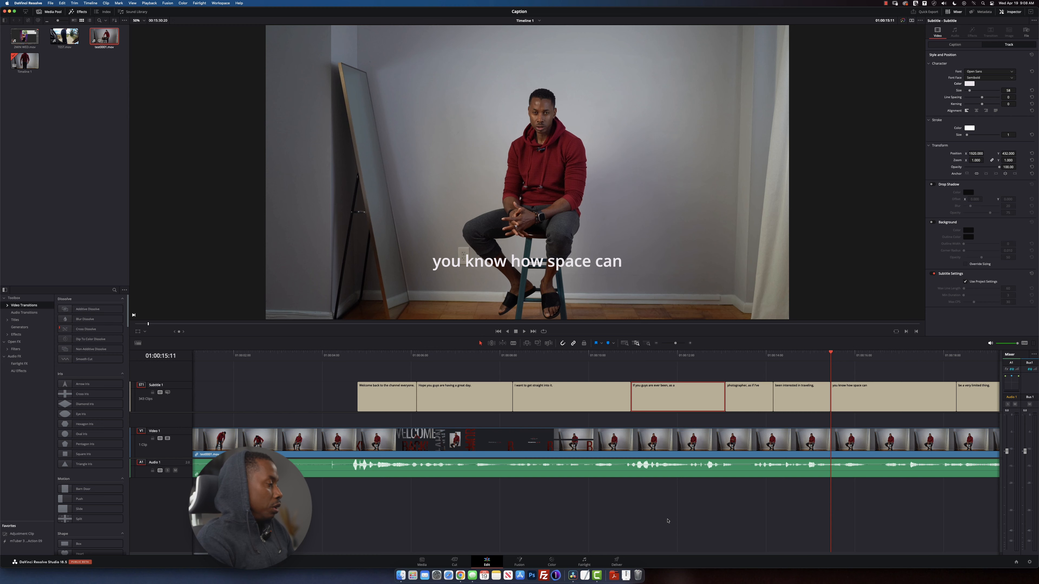
On the Deliver page, enable Export Subtitle as a separate file
left_click(615, 561)
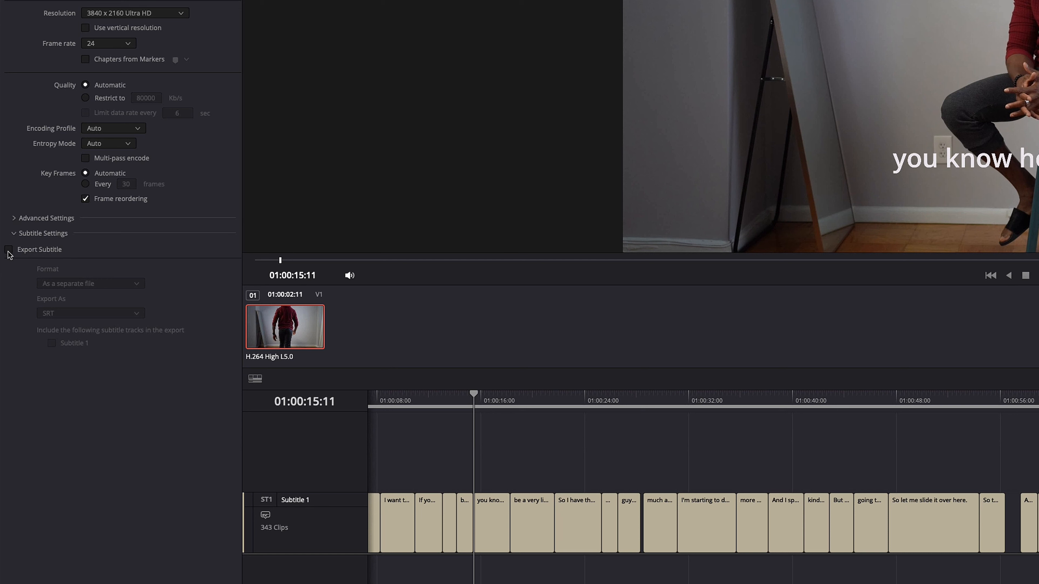
left_click(9, 249)
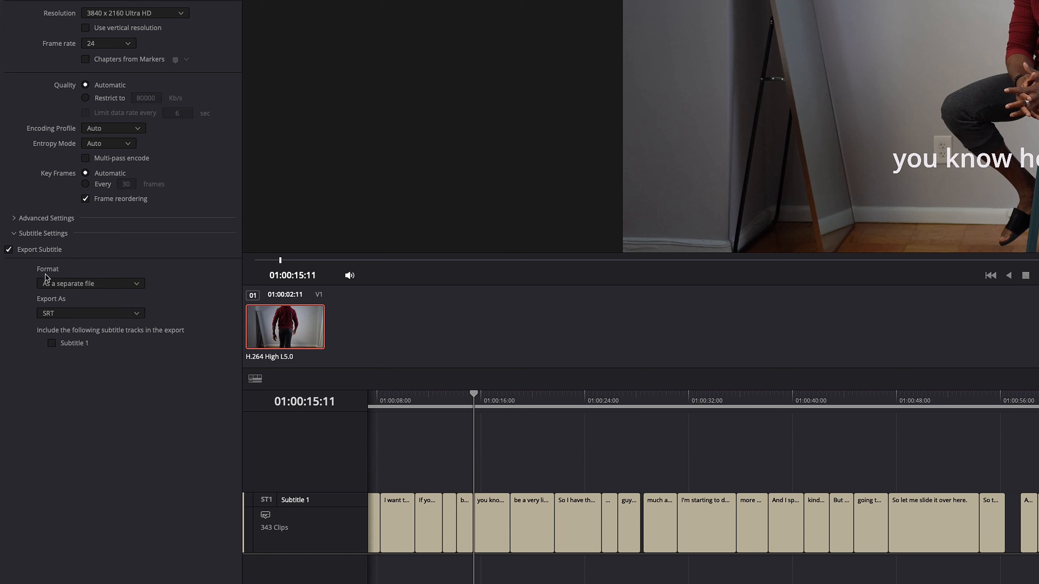
left_click(89, 283)
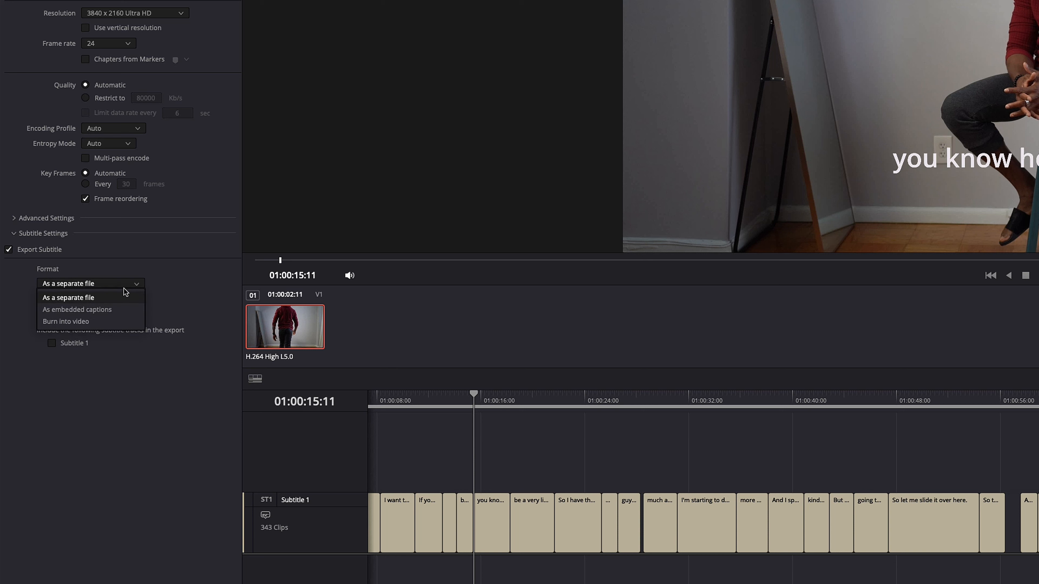
mouse_move(66, 322)
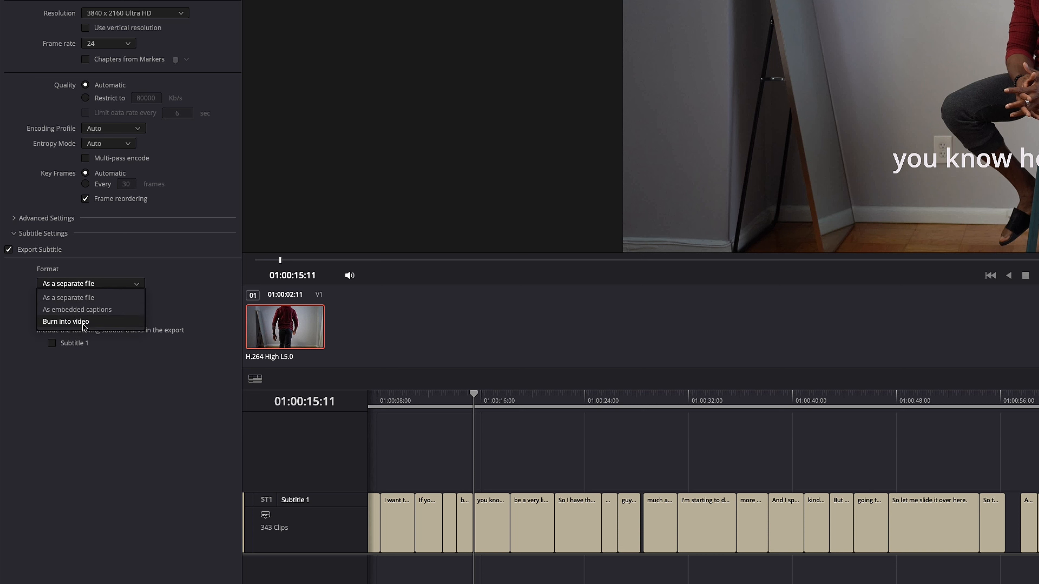
mouse_move(83, 298)
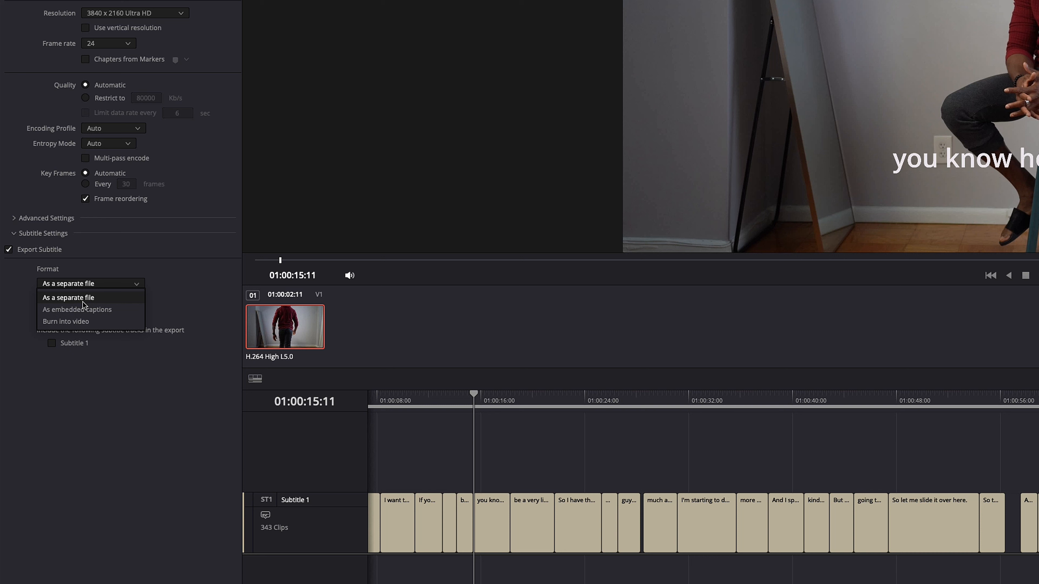
mouse_move(64, 303)
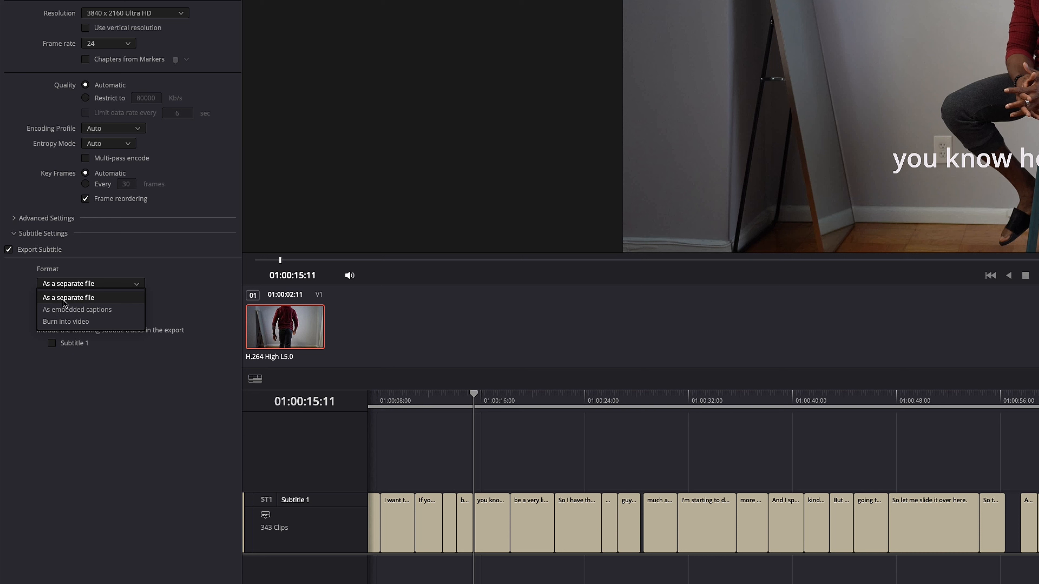
left_click(68, 297)
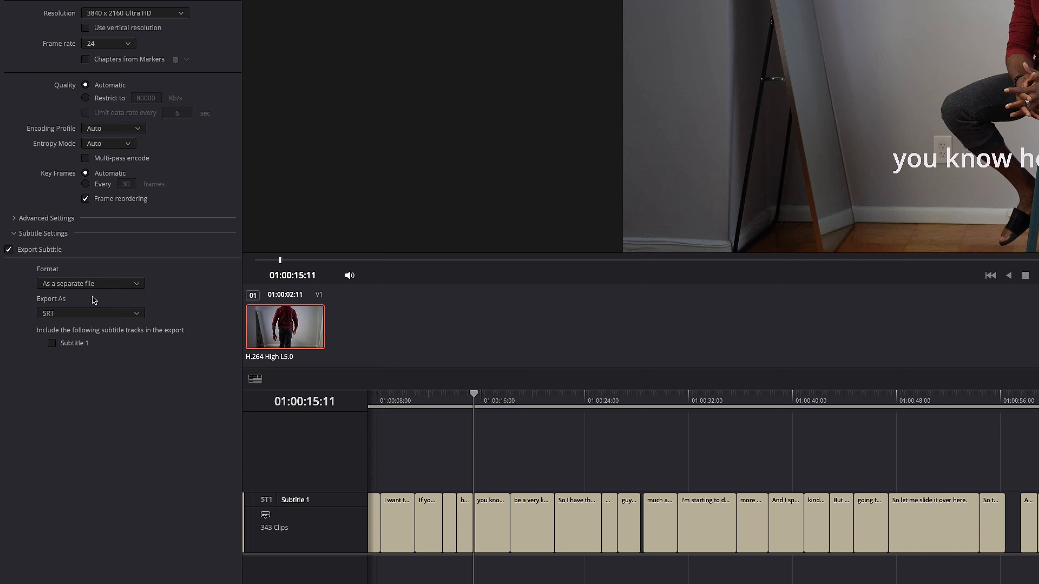
Choose SRT for the Subtitle 1 export, then switch subtitle export back off
left_click(89, 313)
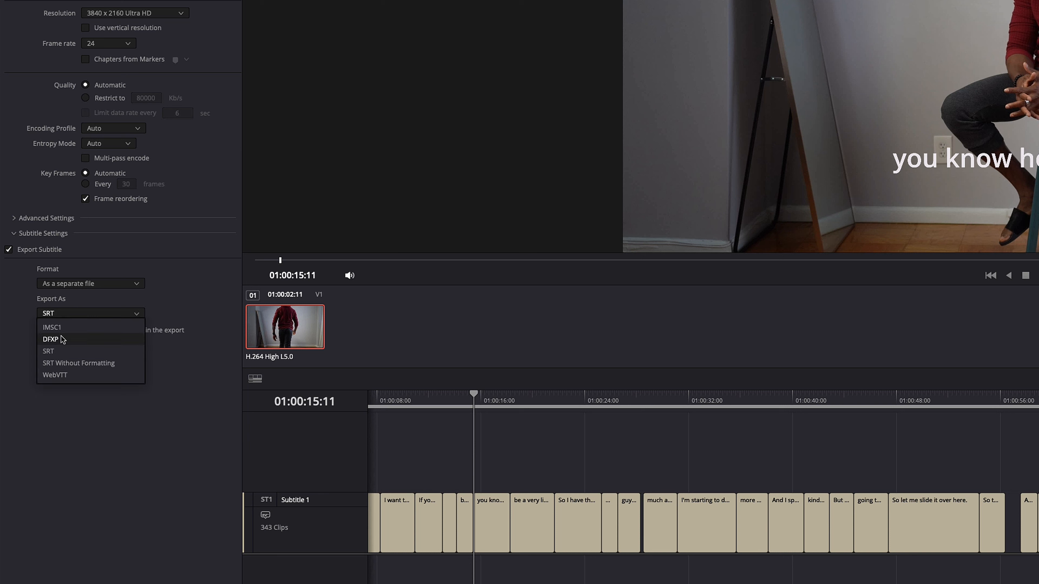
mouse_move(55, 375)
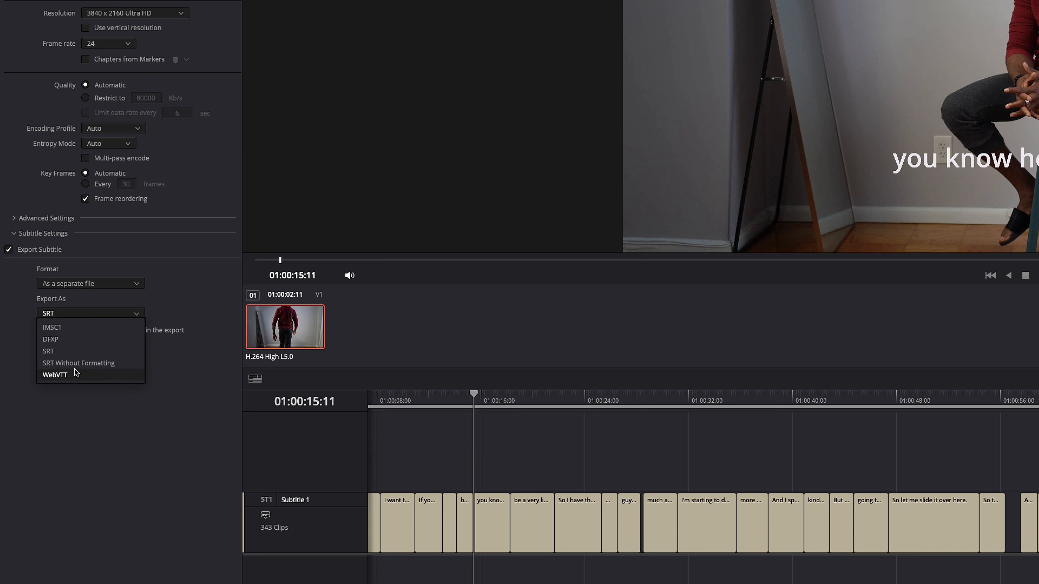
mouse_move(72, 352)
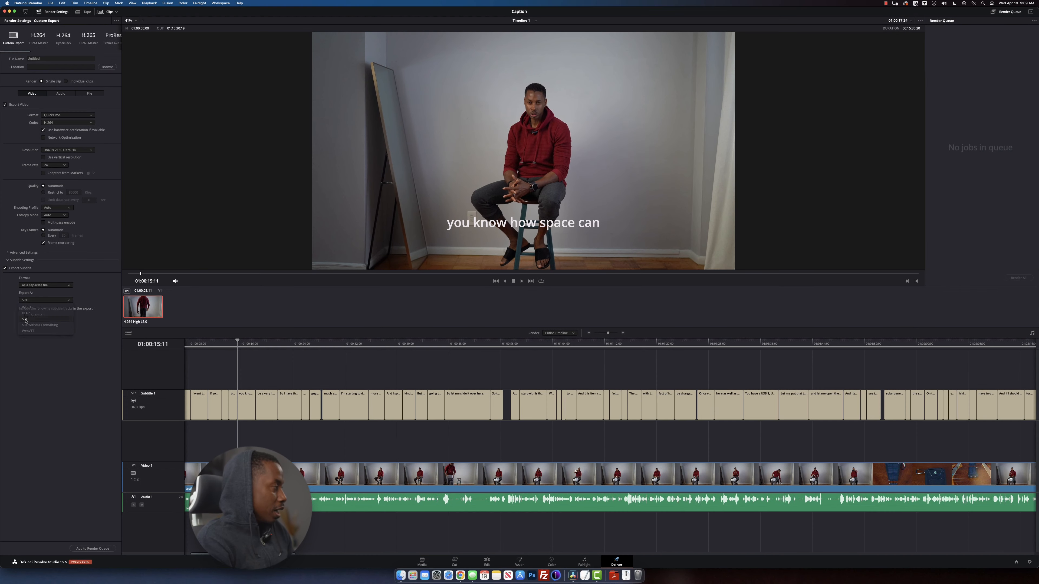
left_click(44, 299)
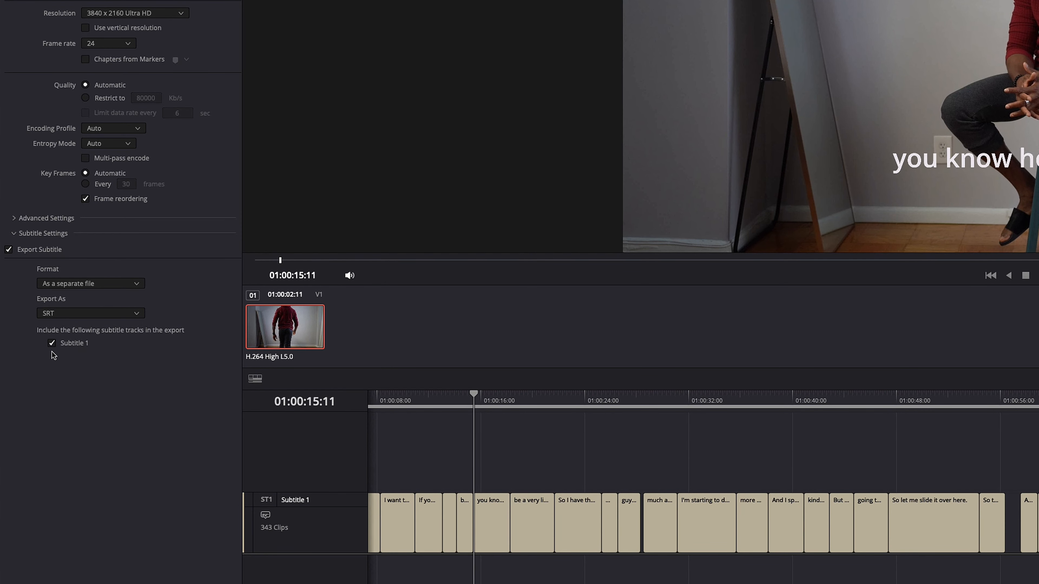
mouse_move(86, 354)
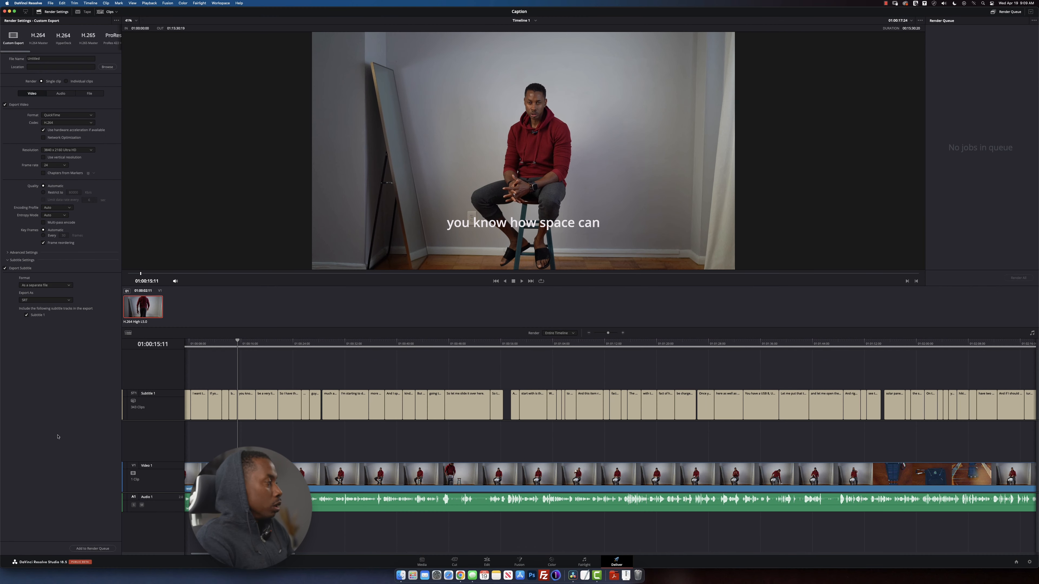
left_click(92, 548)
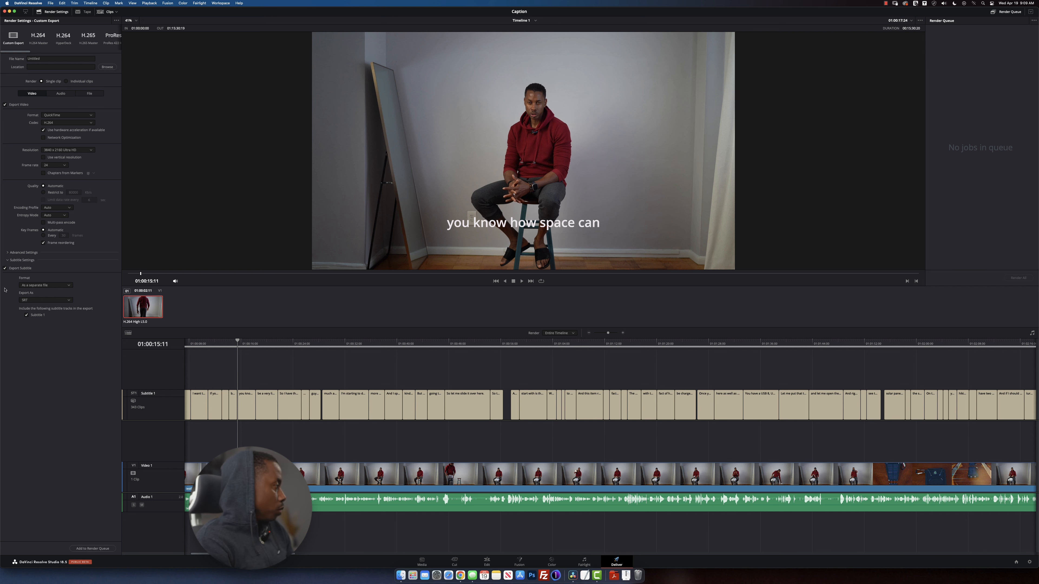
left_click(5, 267)
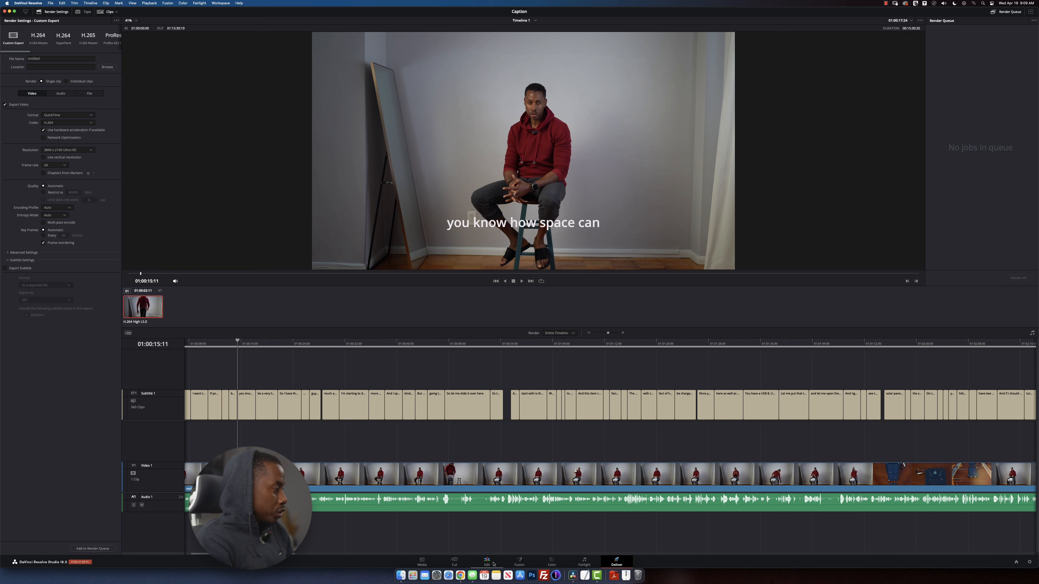
Back on the Edit page, start Export Subtitle on the Subtitle 1 track to save an SRT file
left_click(487, 564)
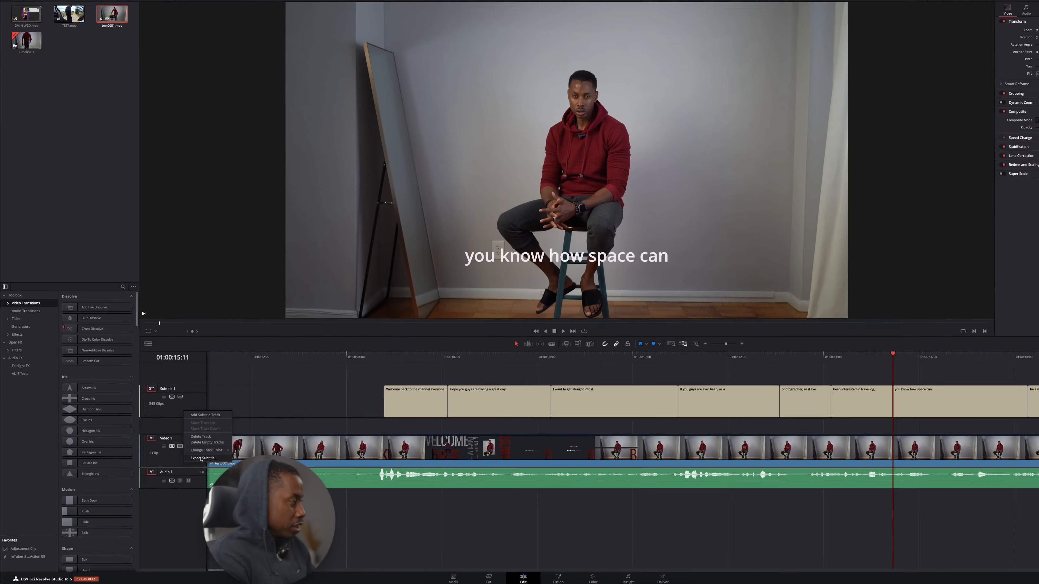
left_click(204, 458)
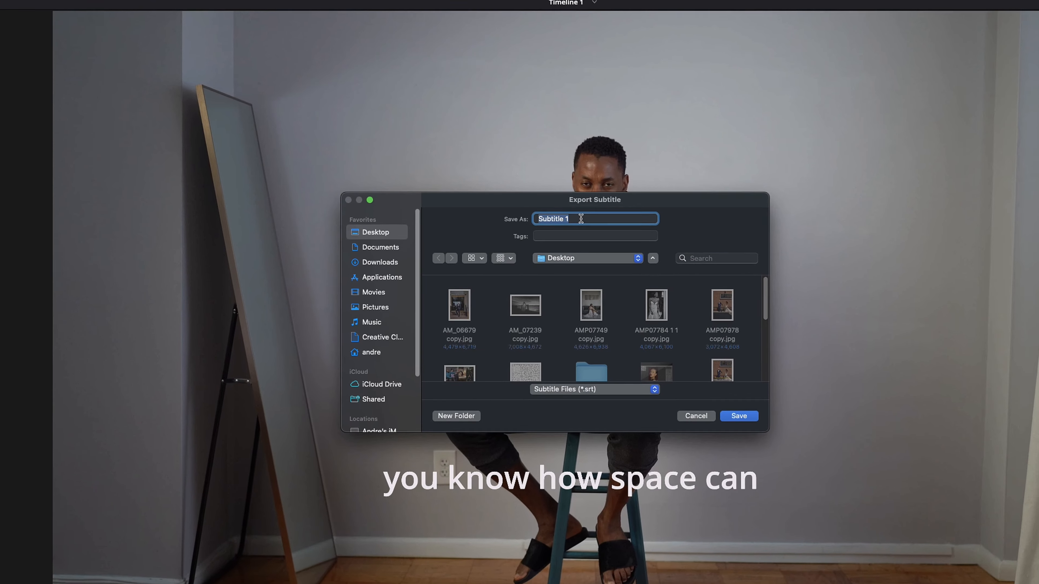